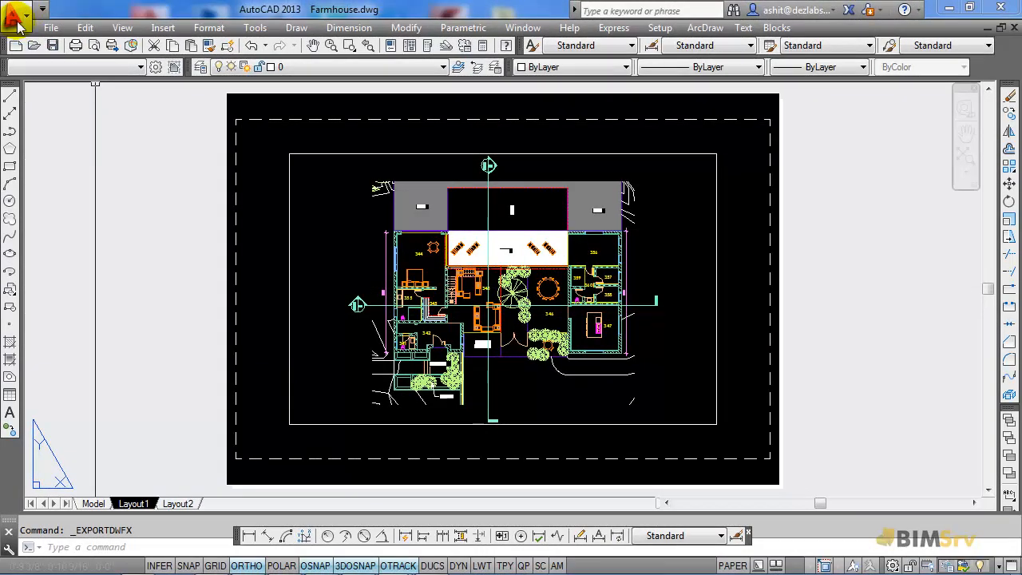
# - Show the Application menu's Export format list (DWF, DWFx, PDF) for the Farmhouse drawing
pyautogui.click(18, 17)
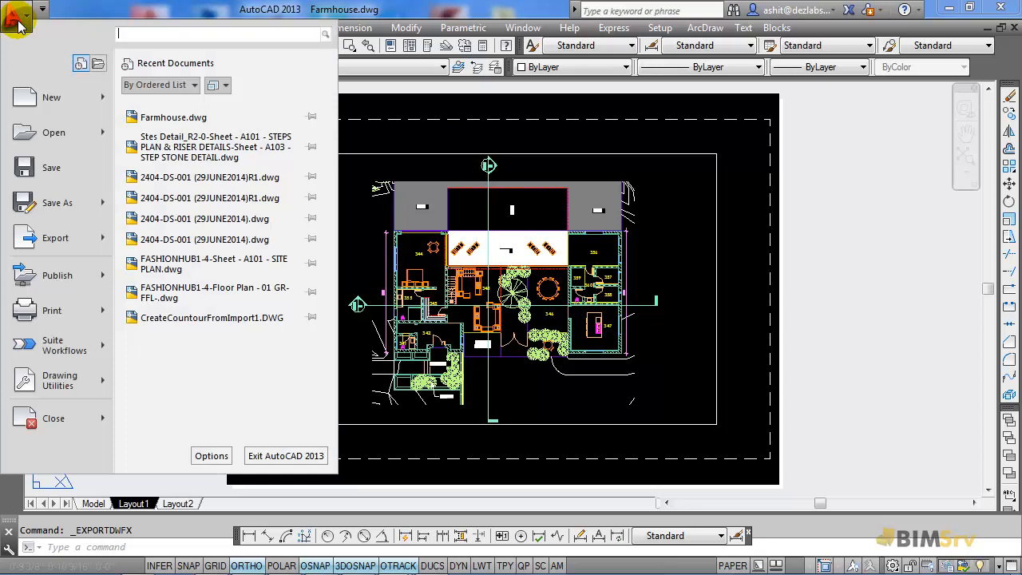
pyautogui.click(56, 238)
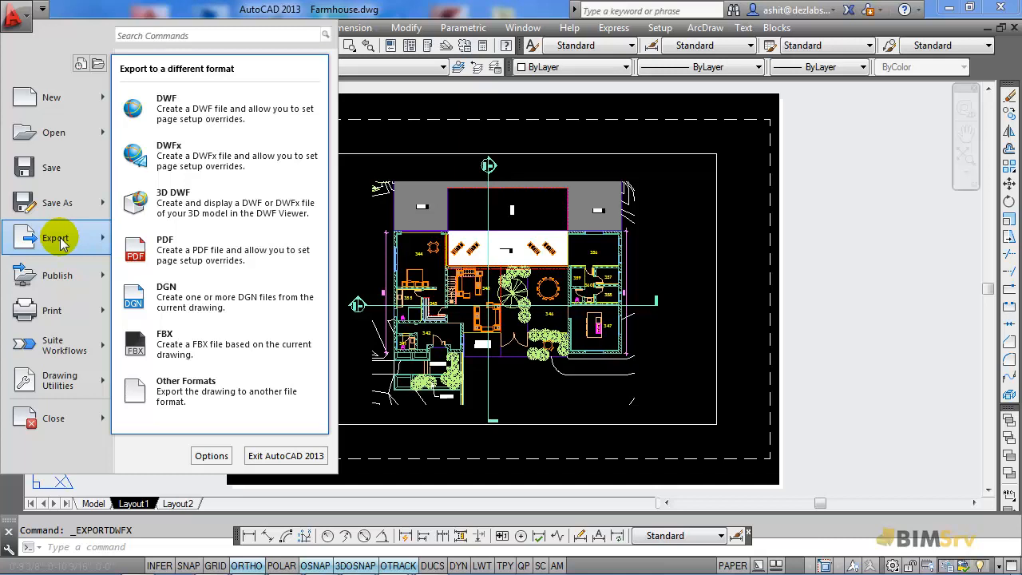
pyautogui.moveTo(175, 109)
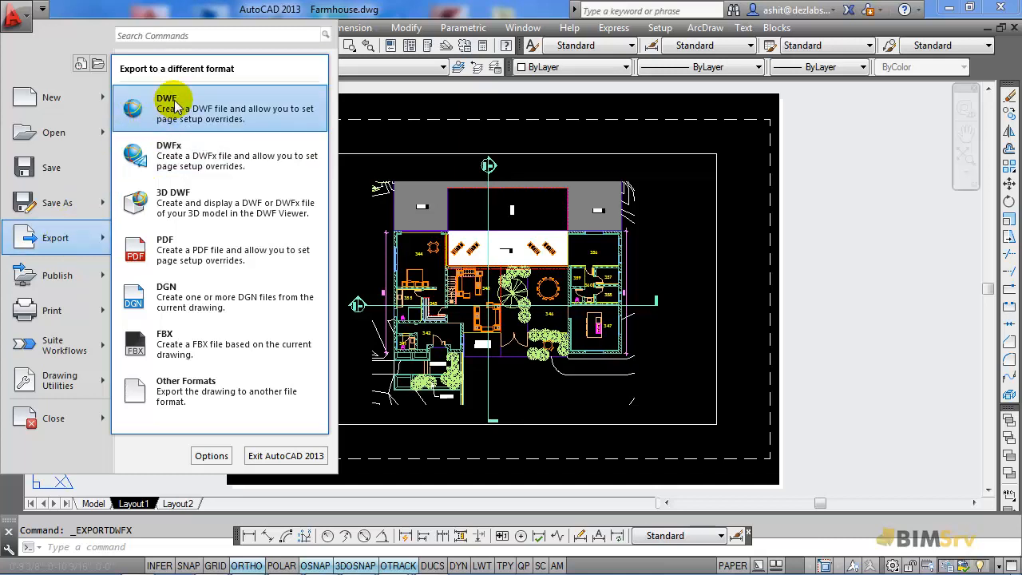
pyautogui.moveTo(176, 156)
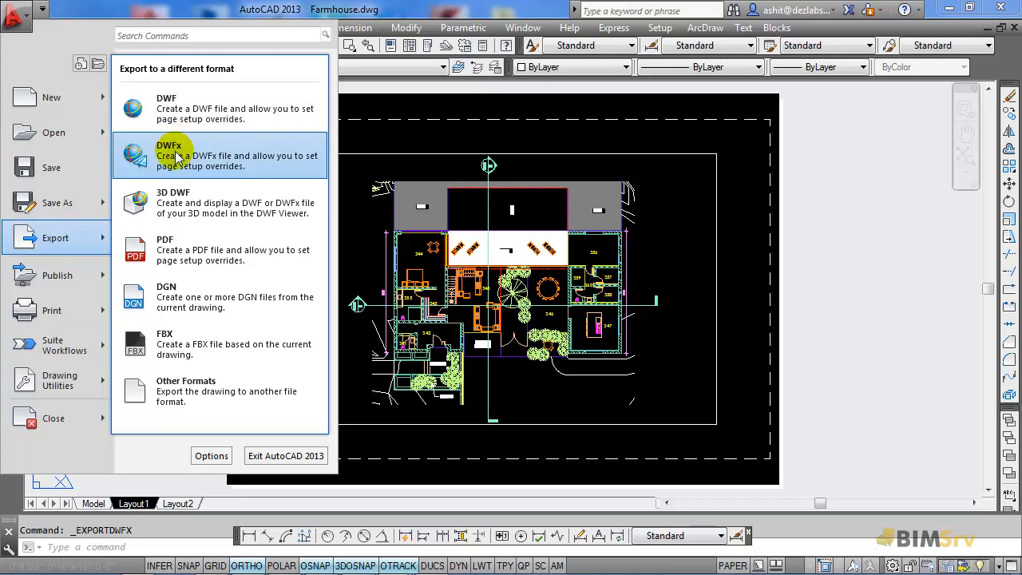
pyautogui.moveTo(173, 201)
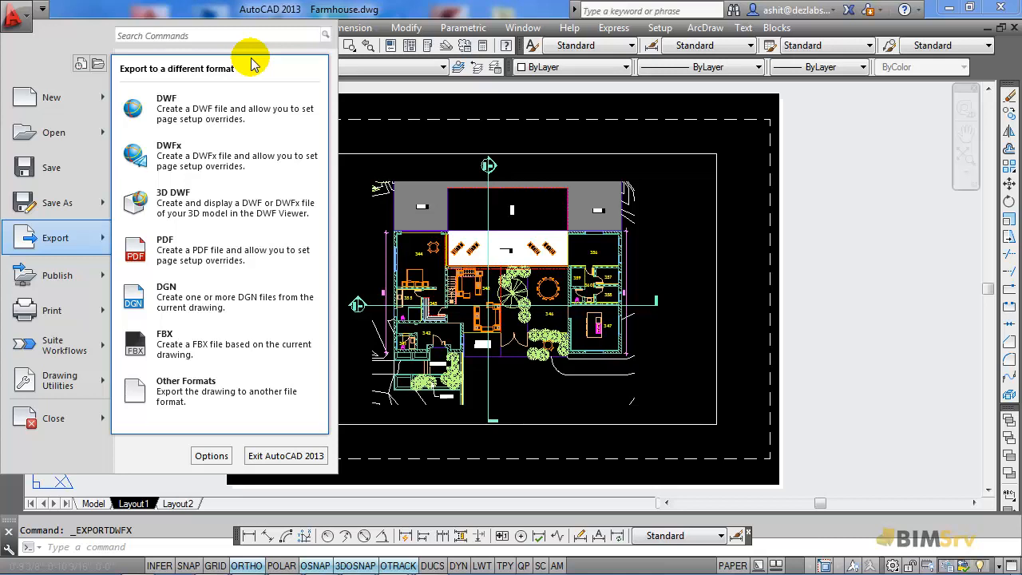
pyautogui.moveTo(195, 156)
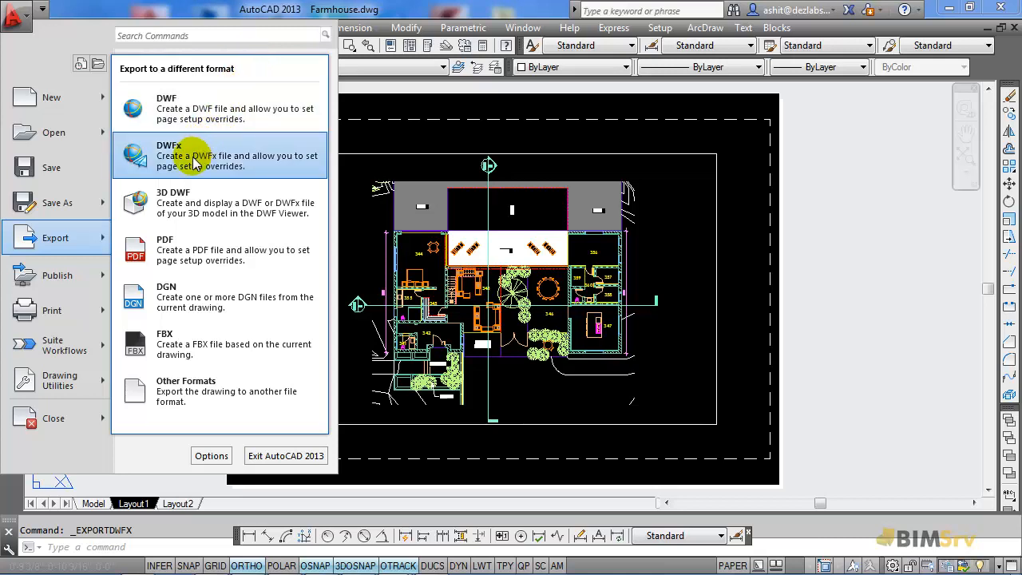
# - Choose DWFx as the export format, bringing up the Save As DWFx window for Farmhouse.dwfx
pyautogui.click(170, 154)
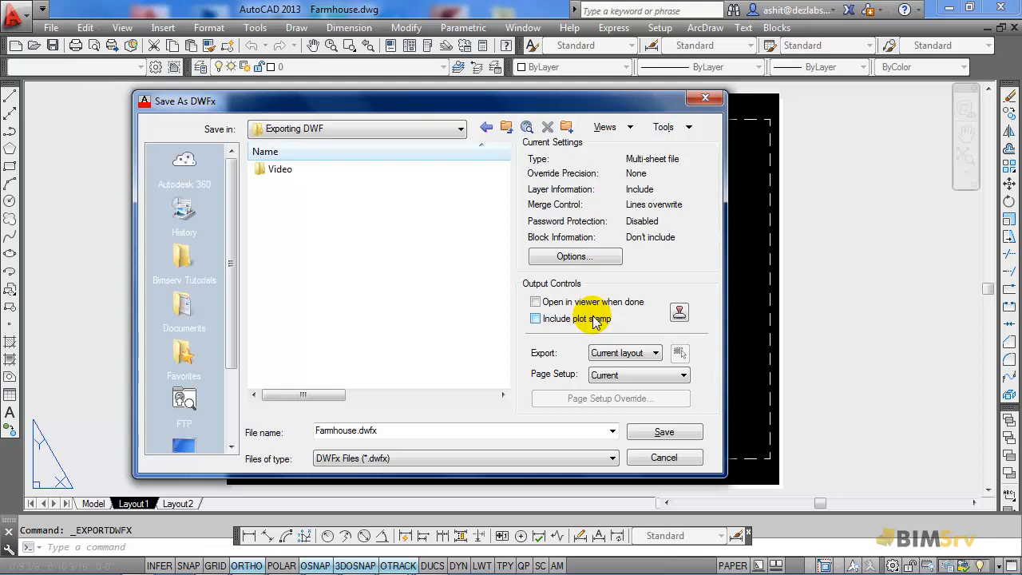
pyautogui.moveTo(623, 216)
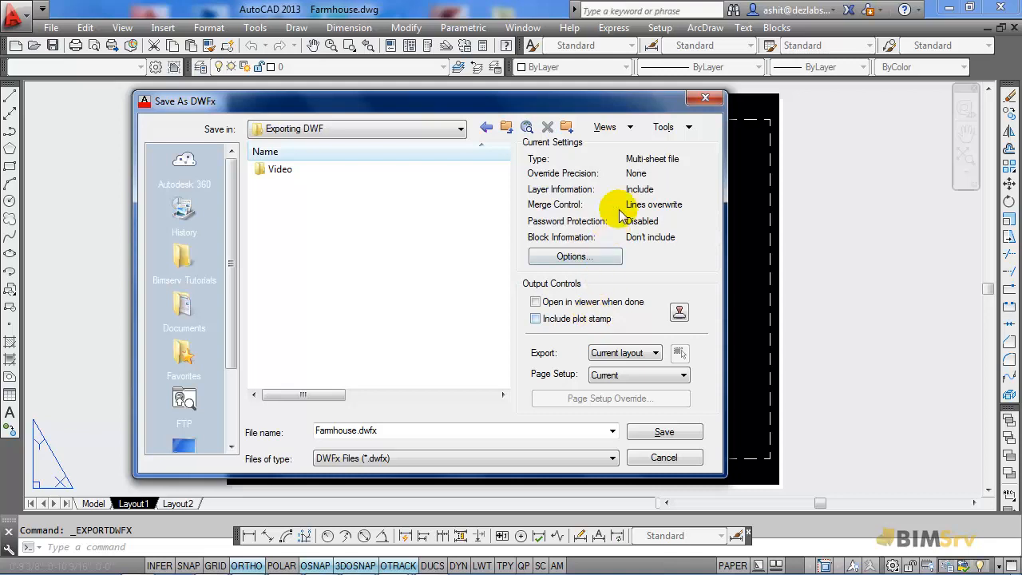
pyautogui.moveTo(636, 169)
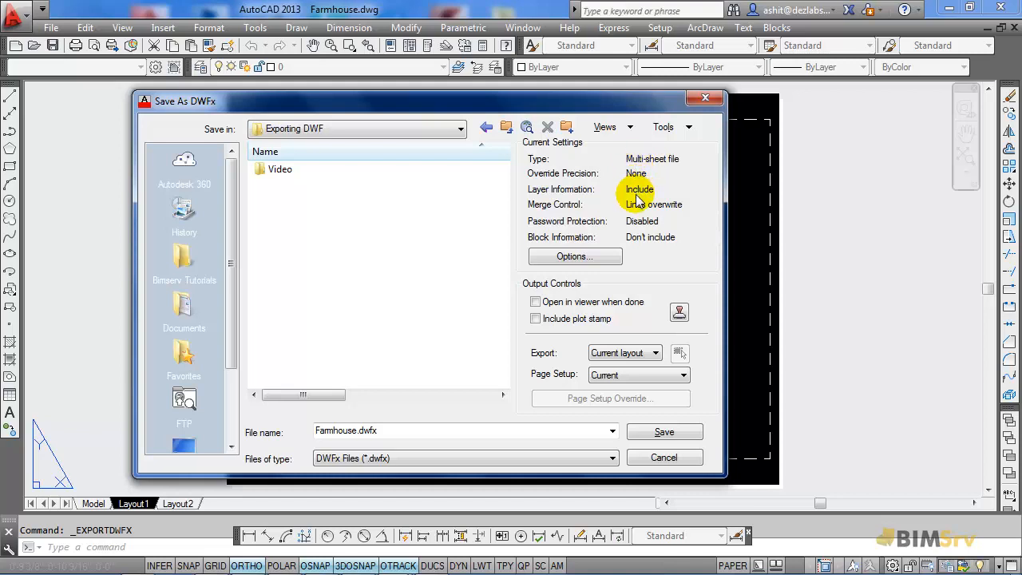
pyautogui.moveTo(639, 232)
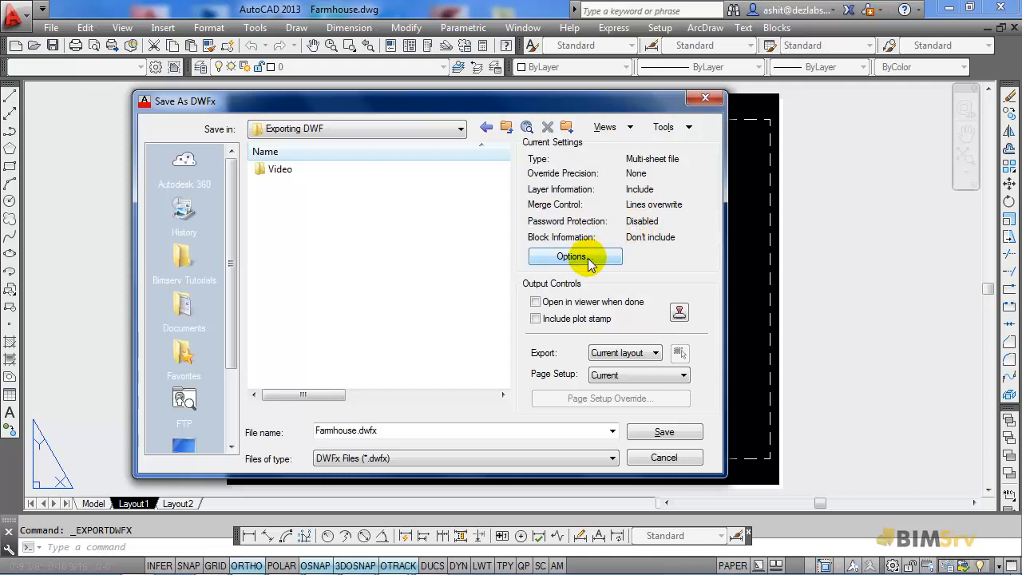
pyautogui.click(571, 255)
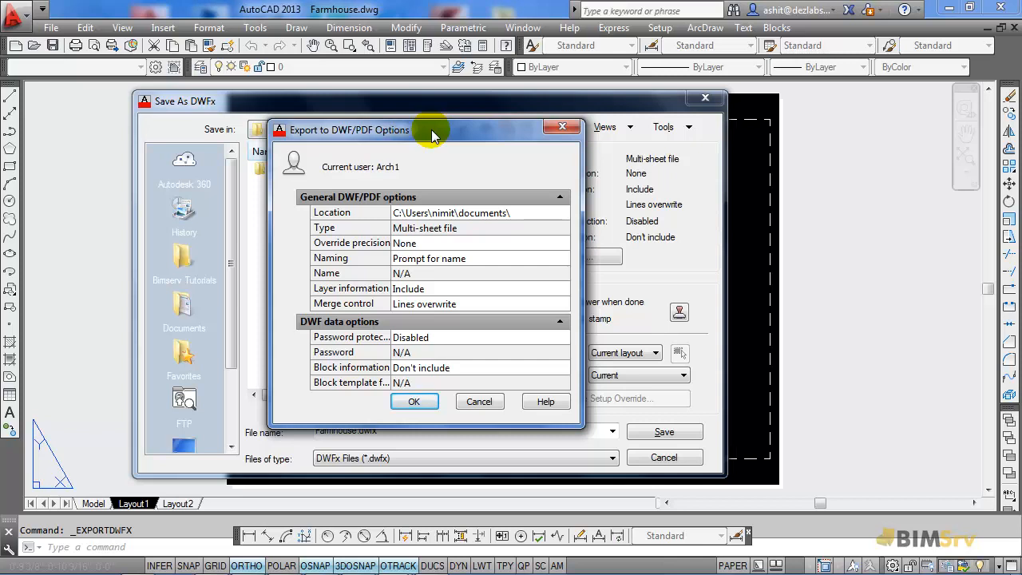
pyautogui.moveTo(367, 207)
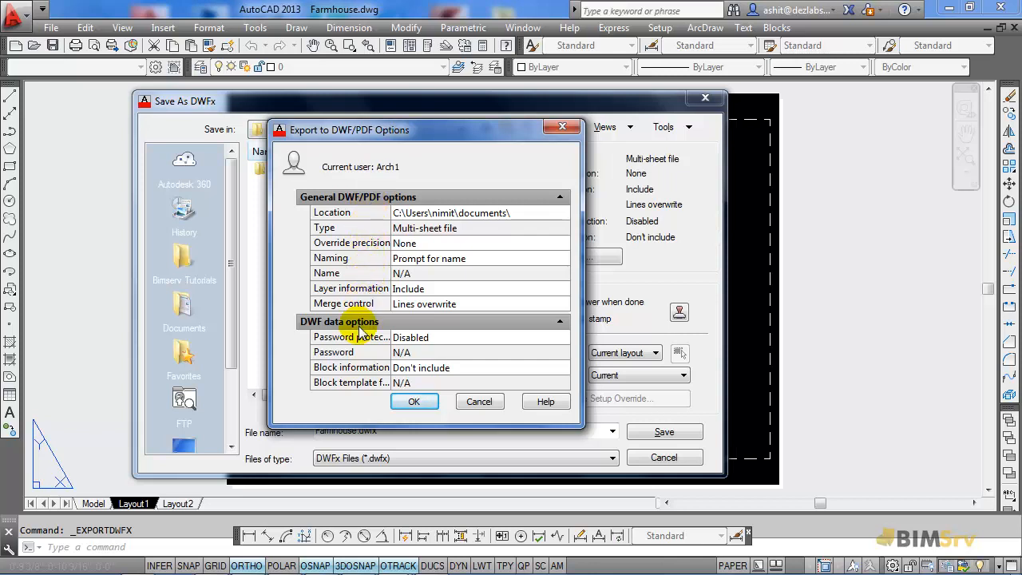
pyautogui.moveTo(291, 364)
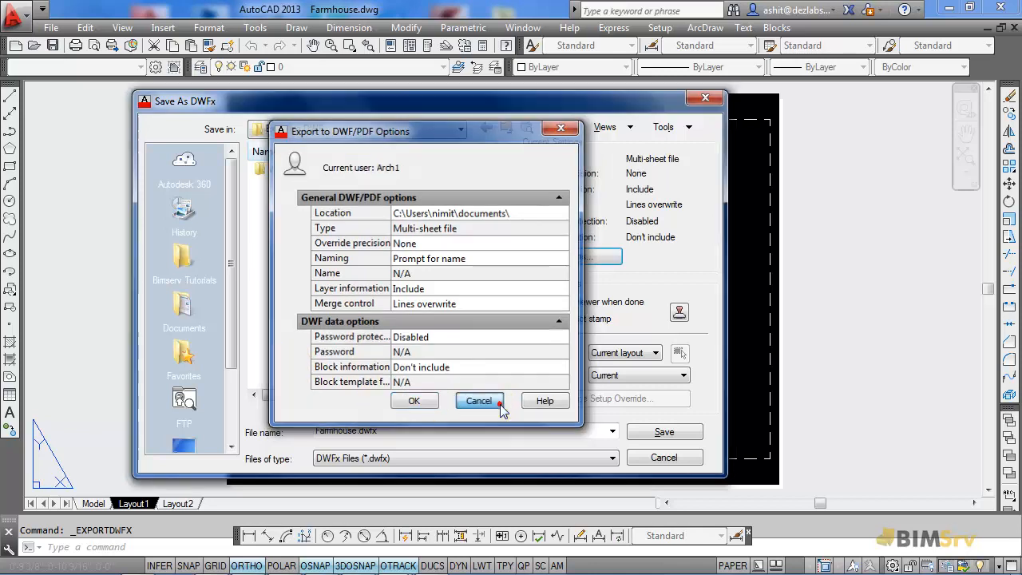
pyautogui.click(479, 399)
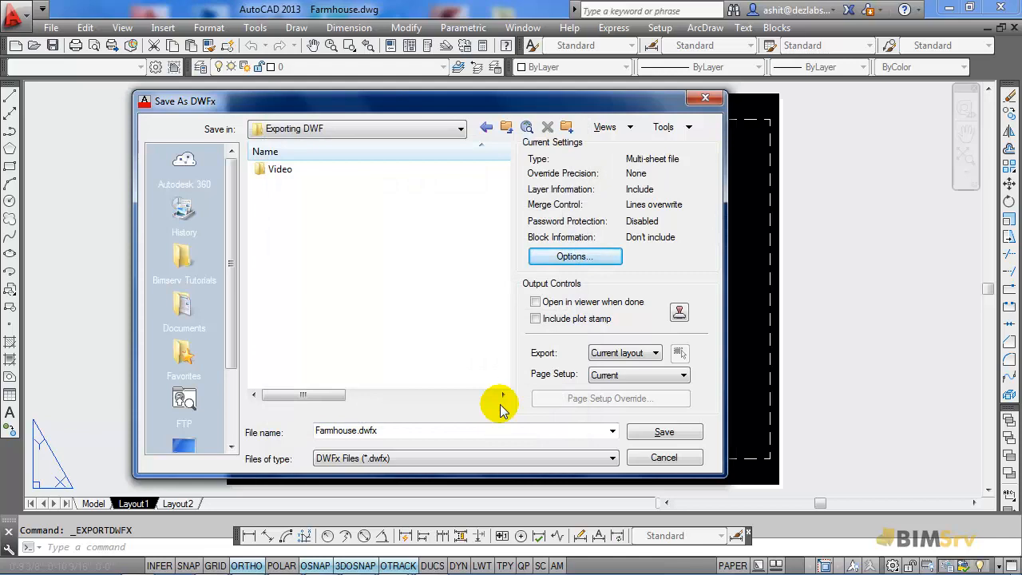
# - Save the layout as Farmhouse.dwfx in the Exporting DWF folder
pyautogui.click(664, 432)
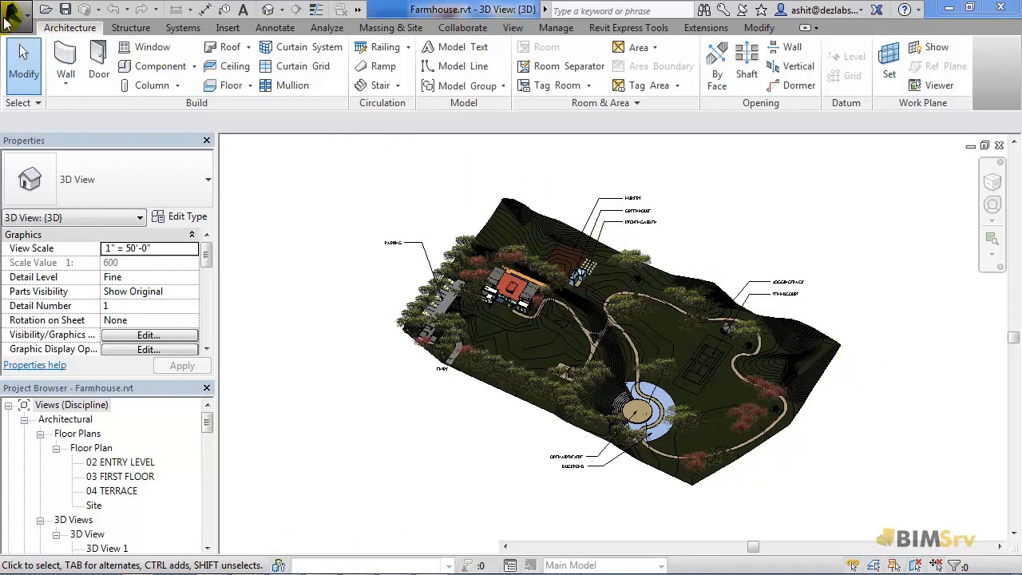
# - Show Revit's Export format list for the Farmhouse project, including DWF/DWFx
pyautogui.click(14, 9)
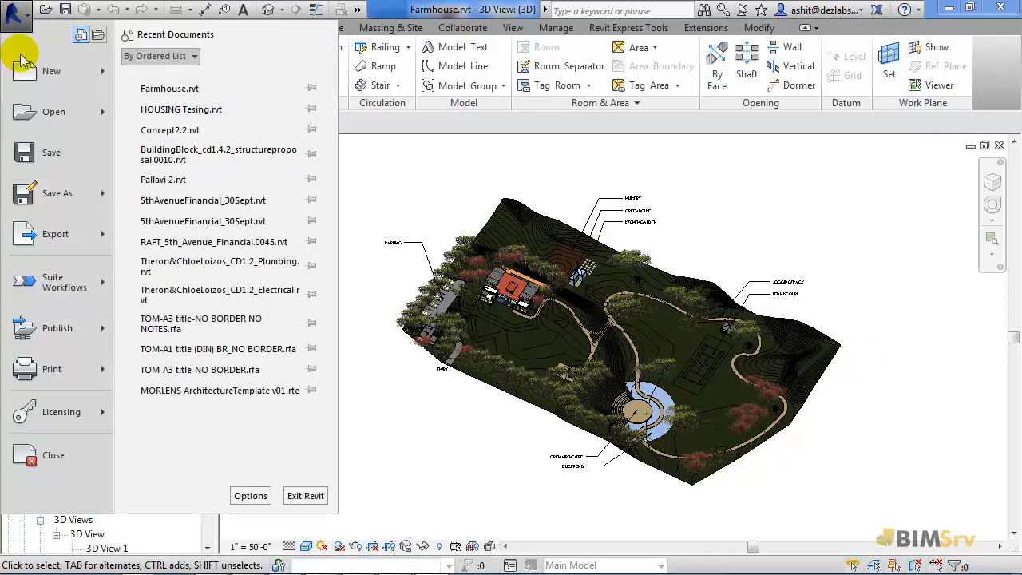
pyautogui.click(55, 233)
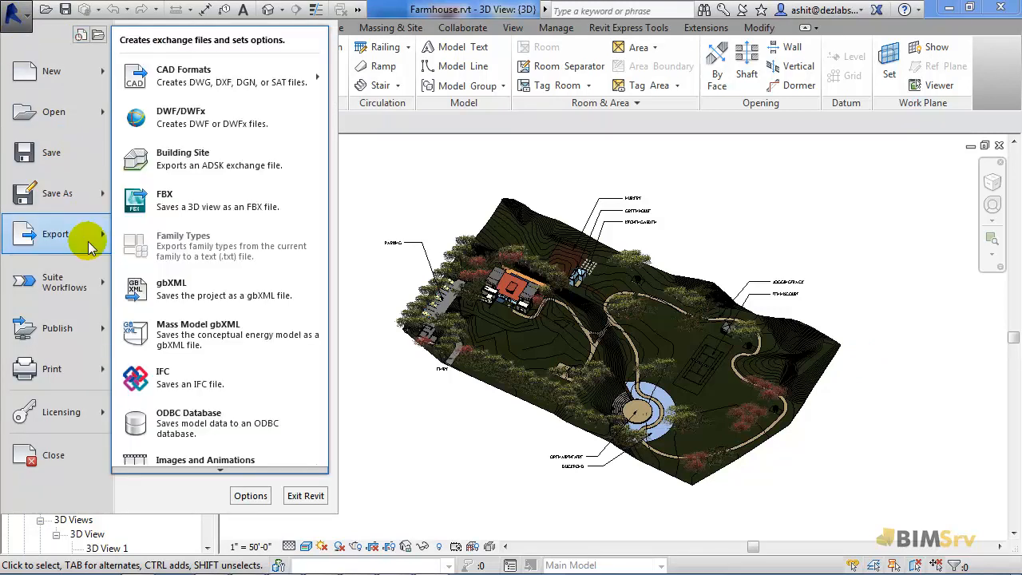
pyautogui.moveTo(215, 118)
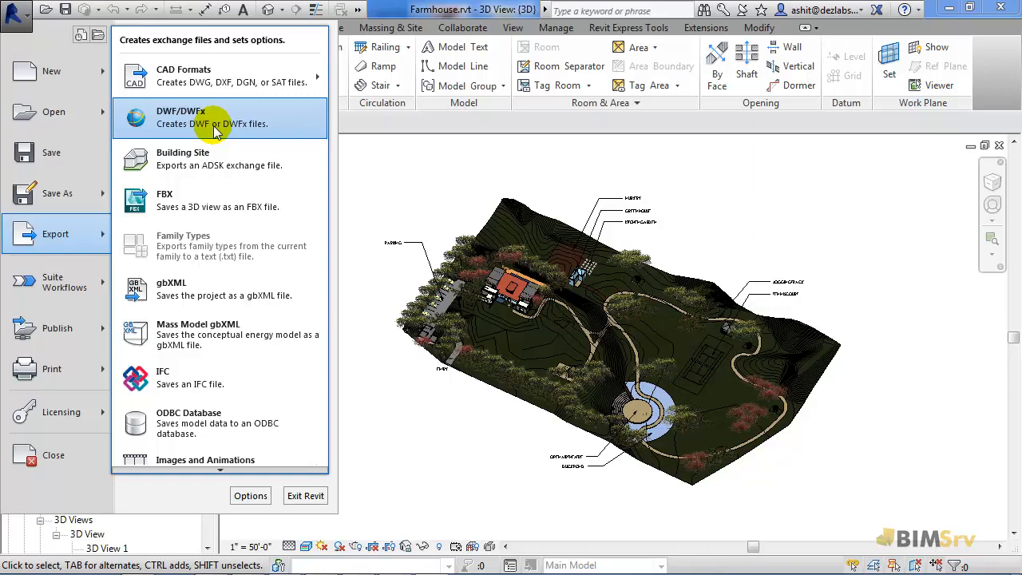
# - Start a DWF/DWFx export and set it to the in-session view/sheet set
pyautogui.click(212, 118)
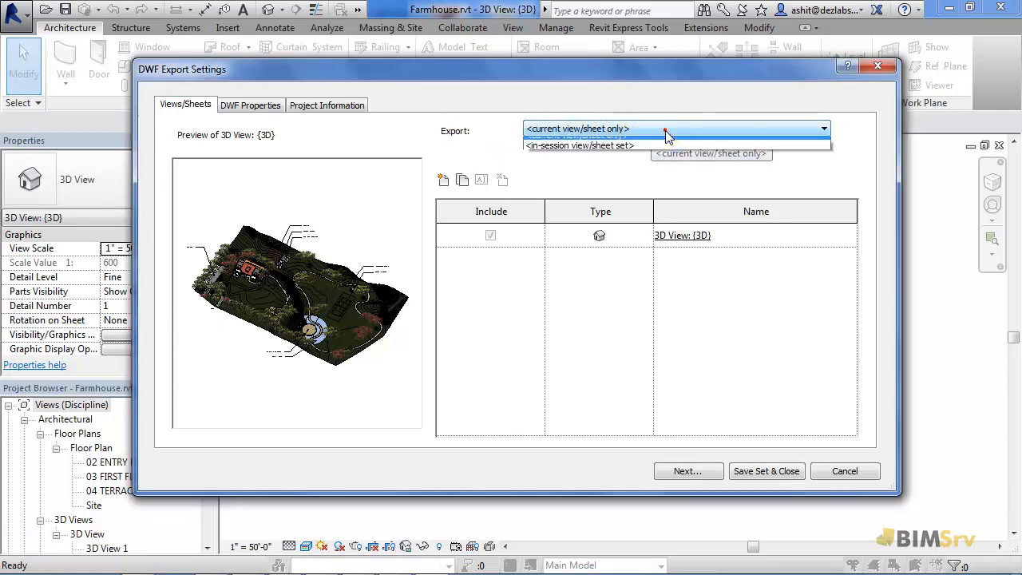
pyautogui.moveTo(555, 154)
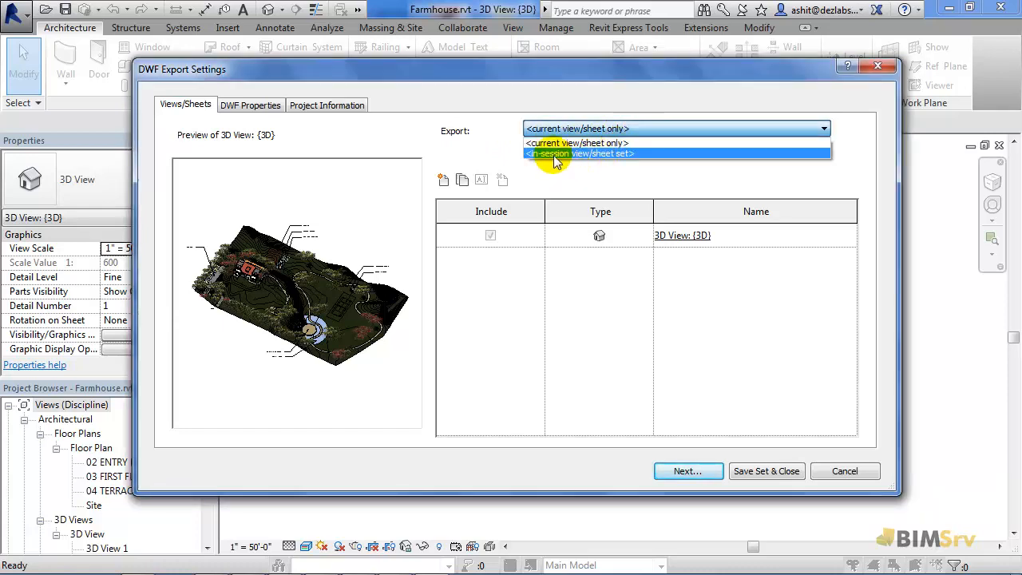
pyautogui.click(579, 154)
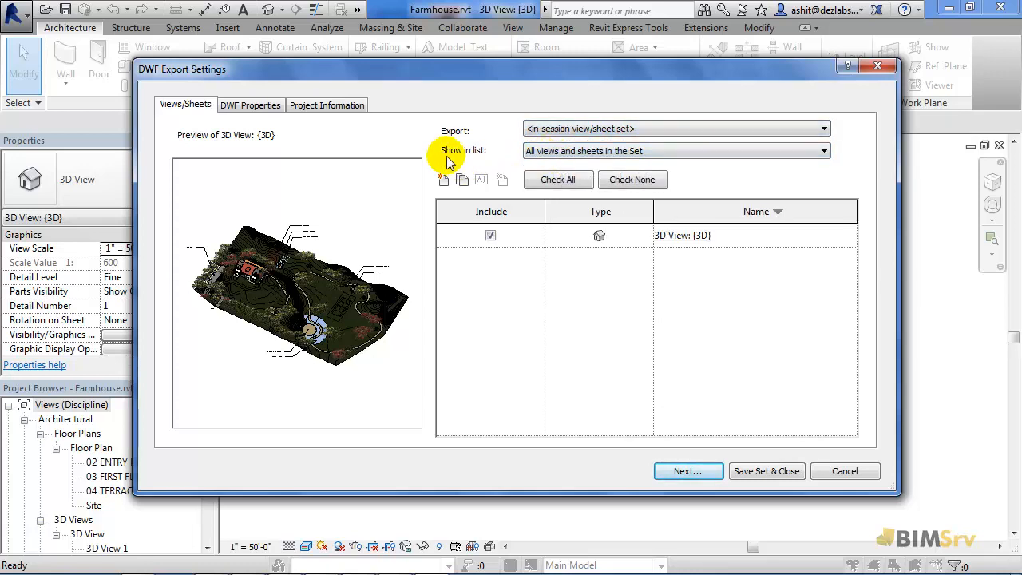
pyautogui.moveTo(471, 158)
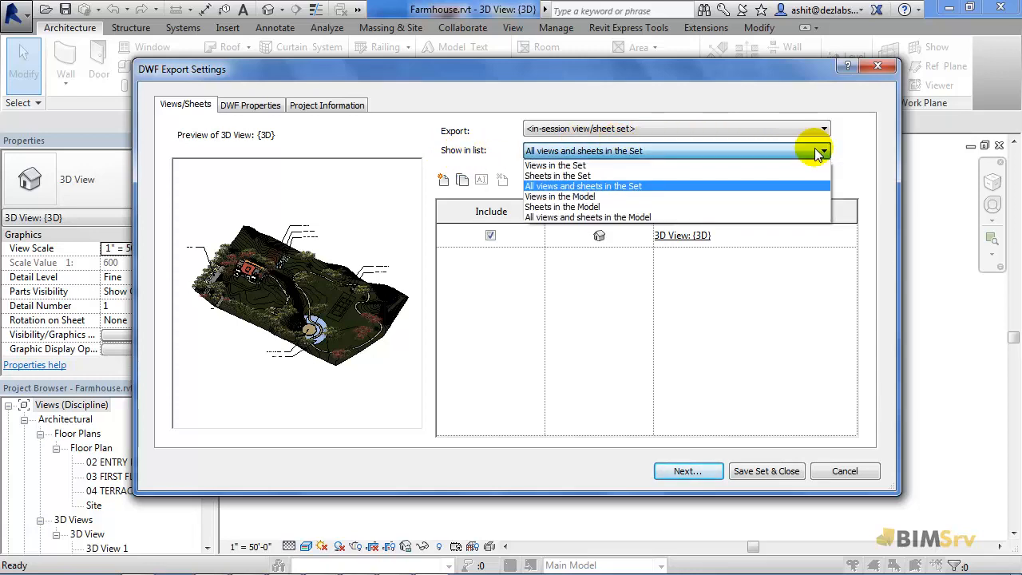
pyautogui.moveTo(555, 174)
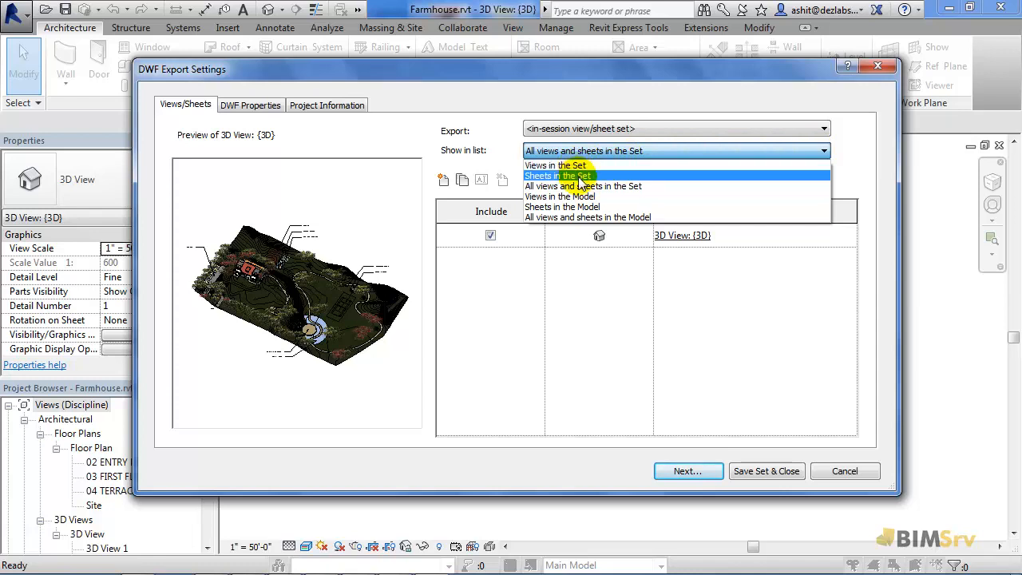
pyautogui.moveTo(559, 196)
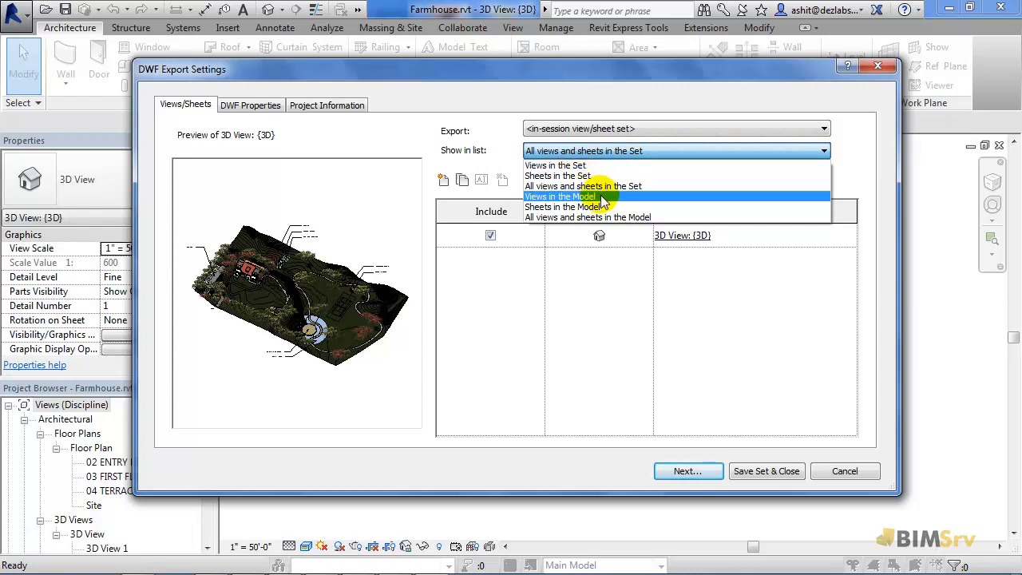
pyautogui.moveTo(610, 223)
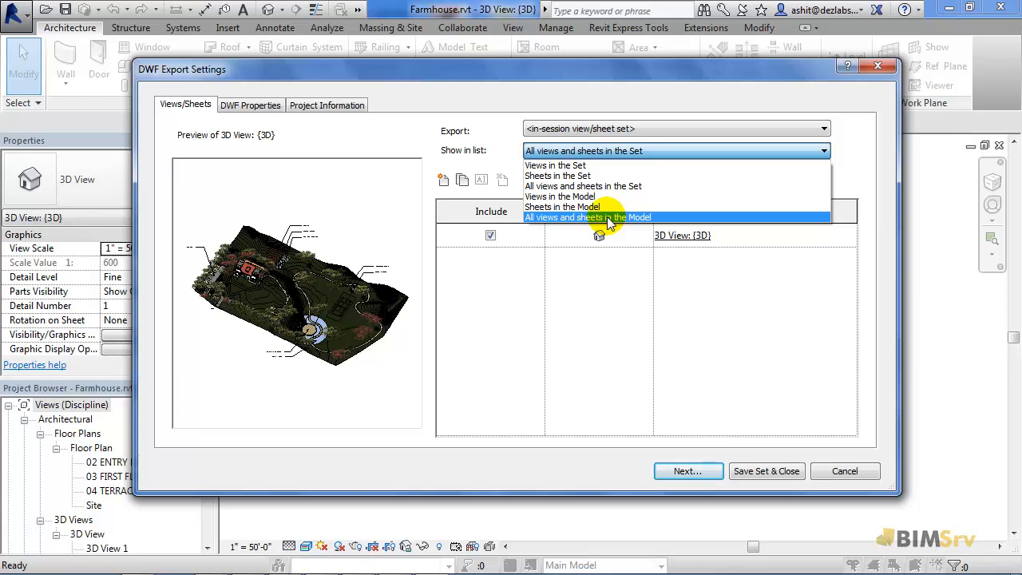
# - Show only Sheets in the Model and check all of them for export
pyautogui.click(562, 206)
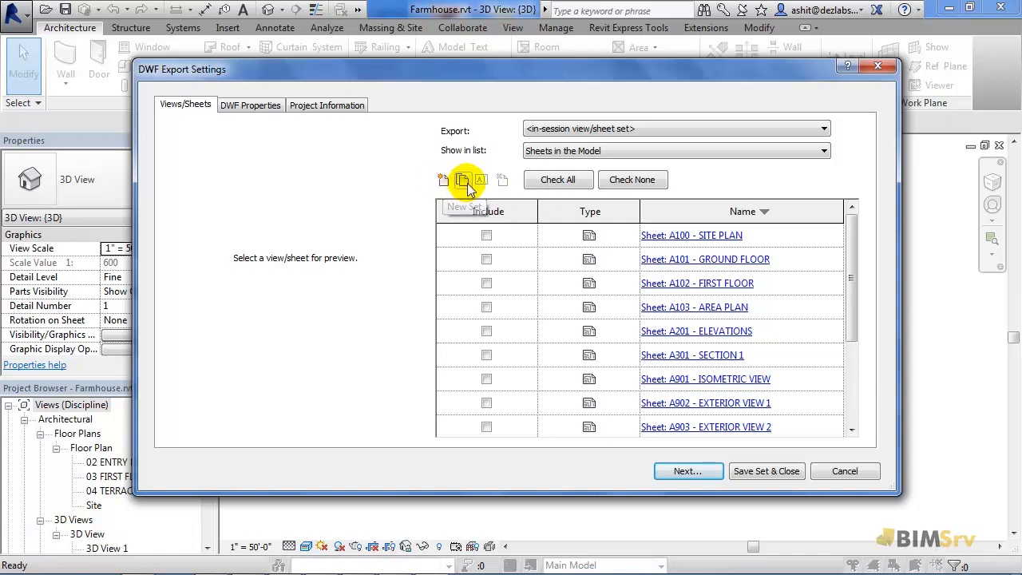
pyautogui.moveTo(459, 179)
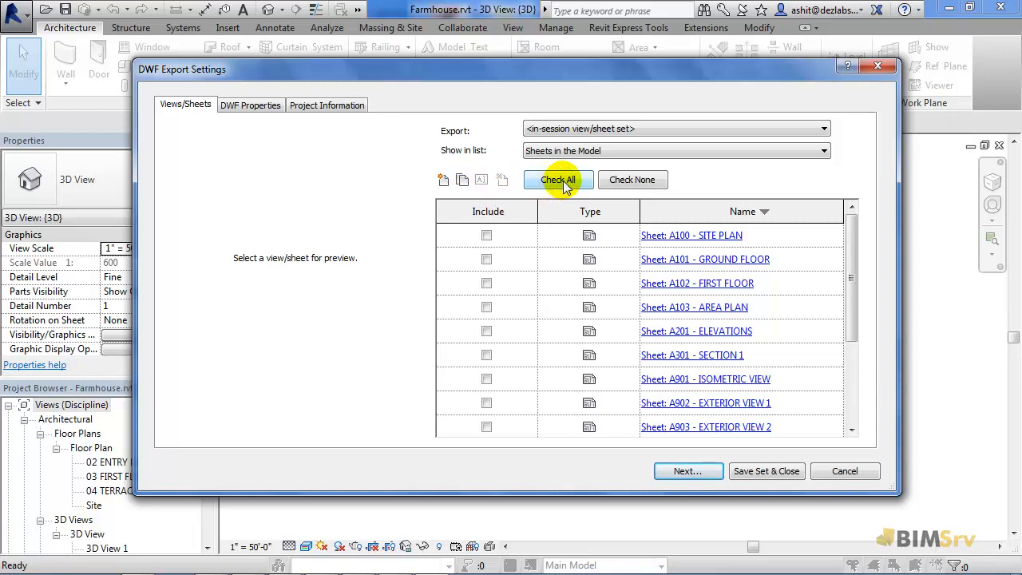
pyautogui.click(559, 179)
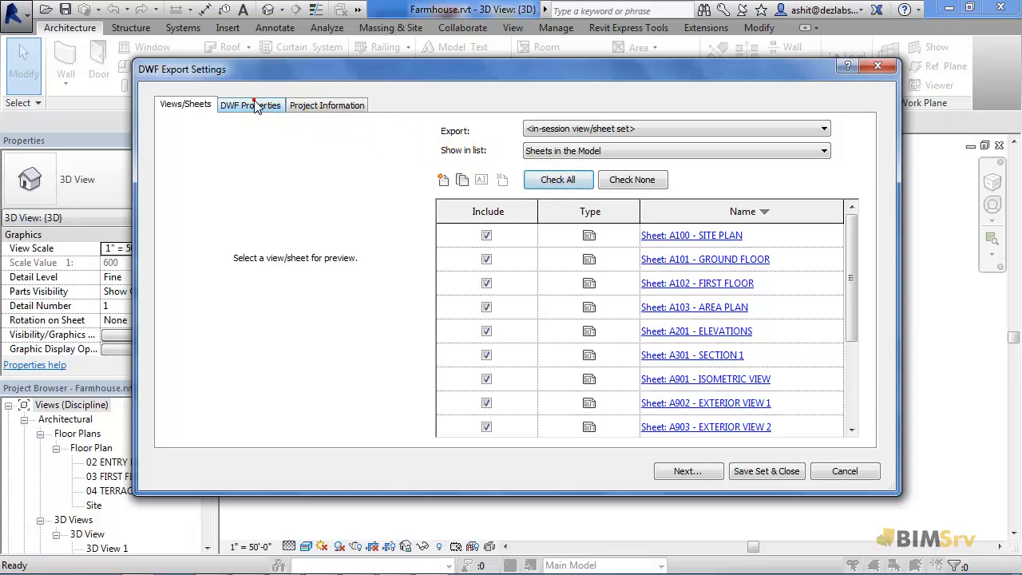
# - Review DWF Properties and Print Setup, leaving print setup unchanged
pyautogui.click(249, 105)
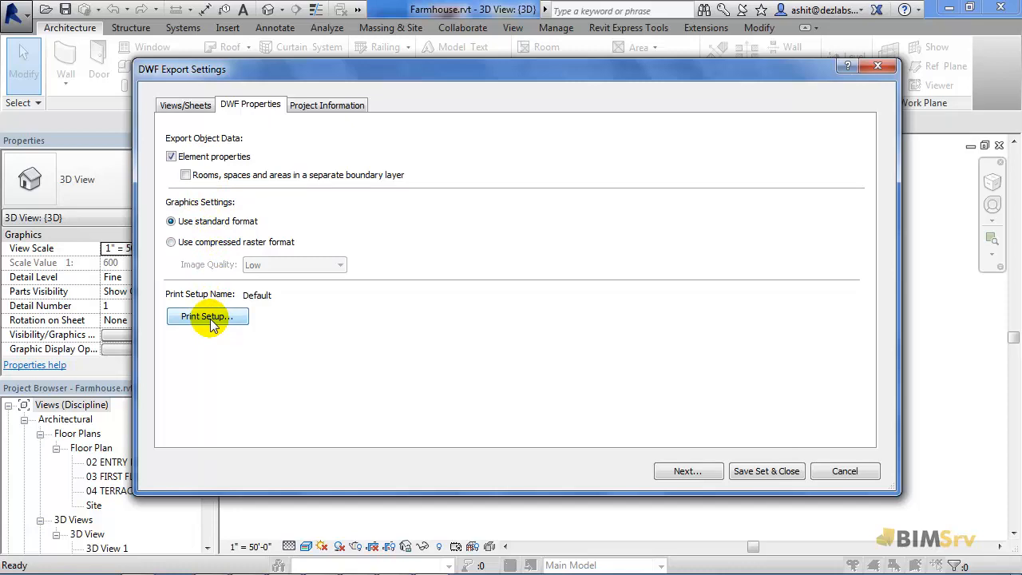
pyautogui.click(208, 316)
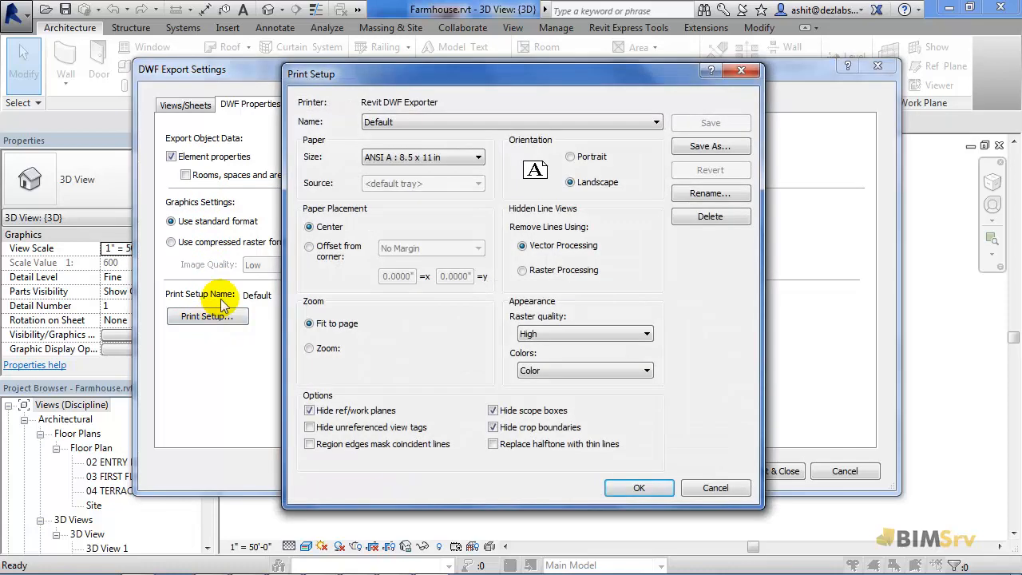
pyautogui.moveTo(313, 166)
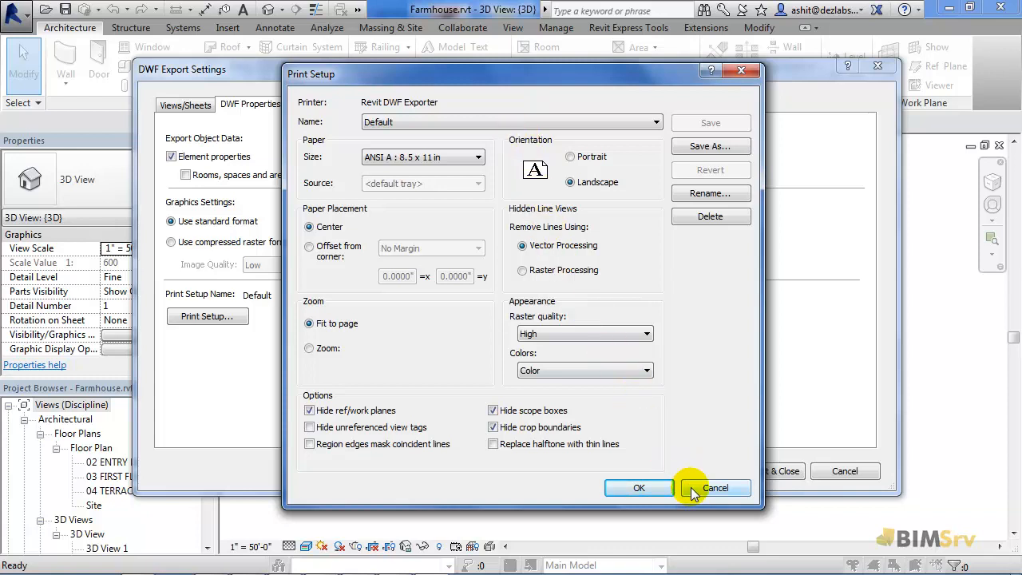
pyautogui.click(715, 488)
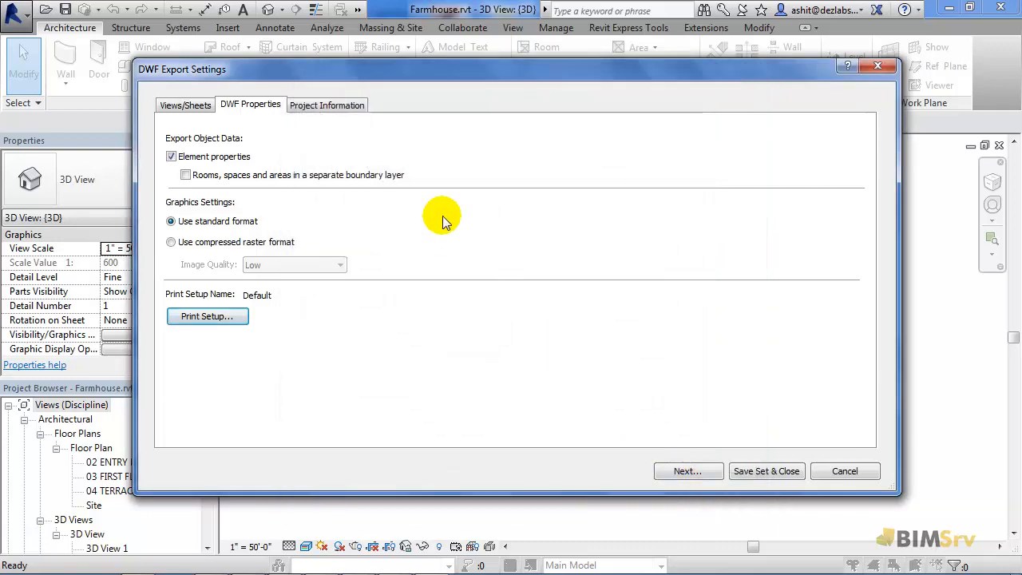
# - Set the Organization Name to BimSrv under Project Information and proceed to the Export DWF save dialog
pyautogui.click(326, 105)
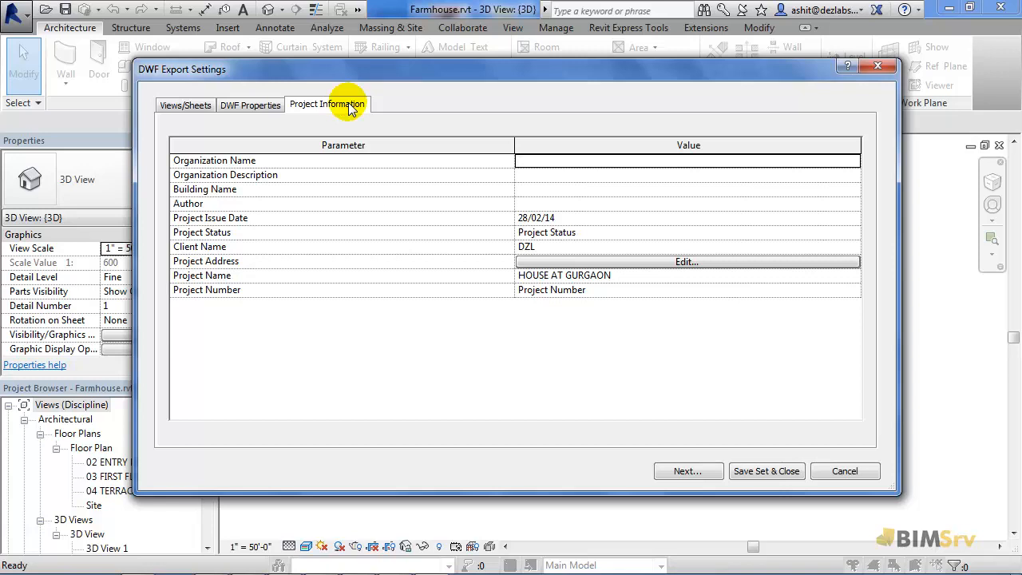
pyautogui.moveTo(258, 191)
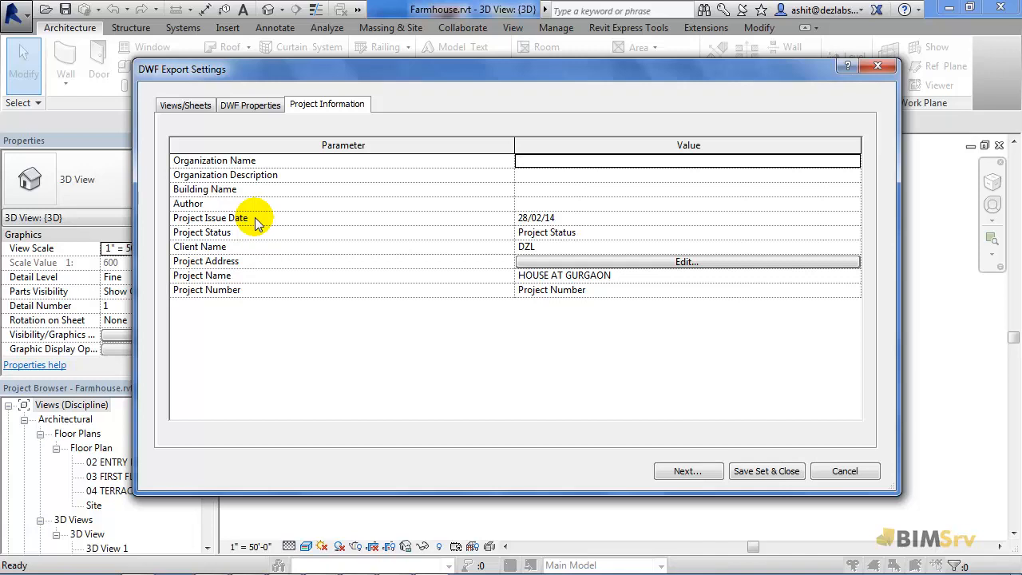
pyautogui.moveTo(556, 171)
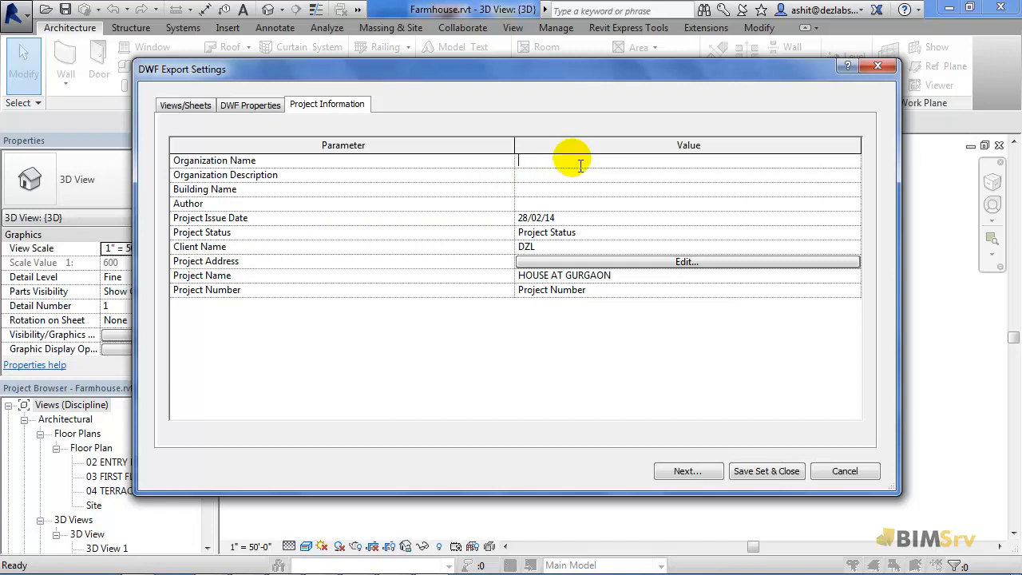
pyautogui.write('BimSrv')
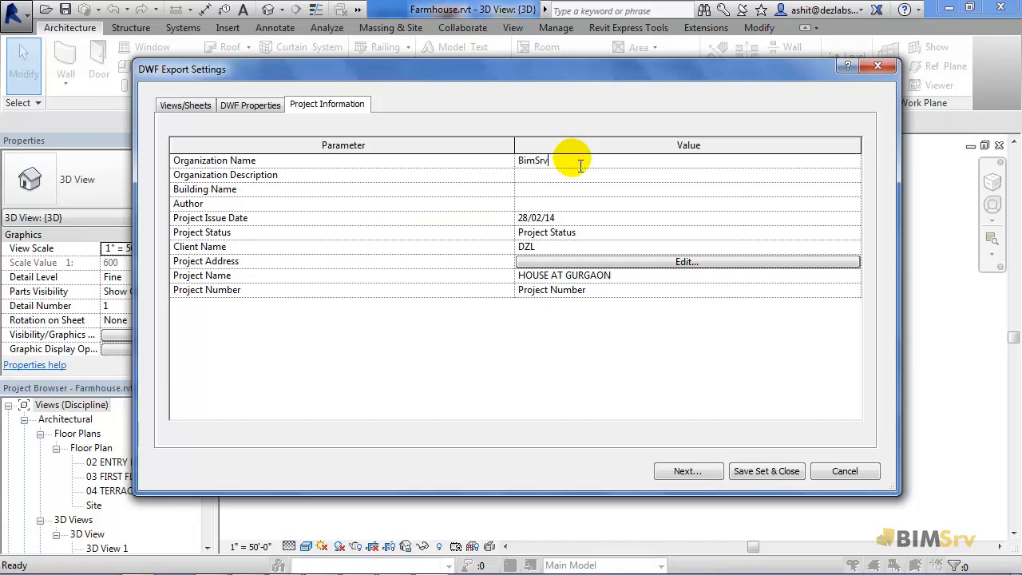
pyautogui.moveTo(658, 422)
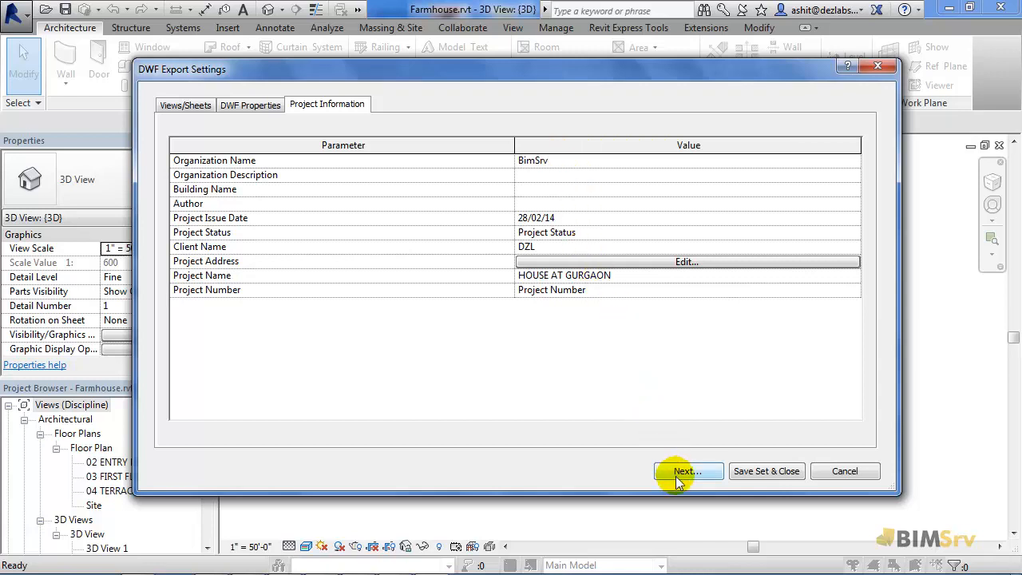
pyautogui.click(683, 470)
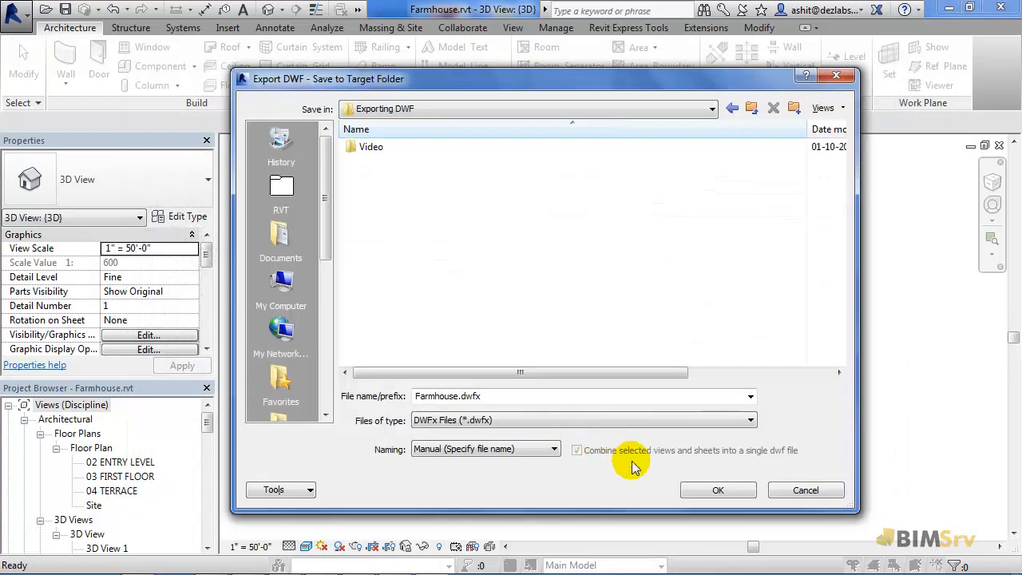